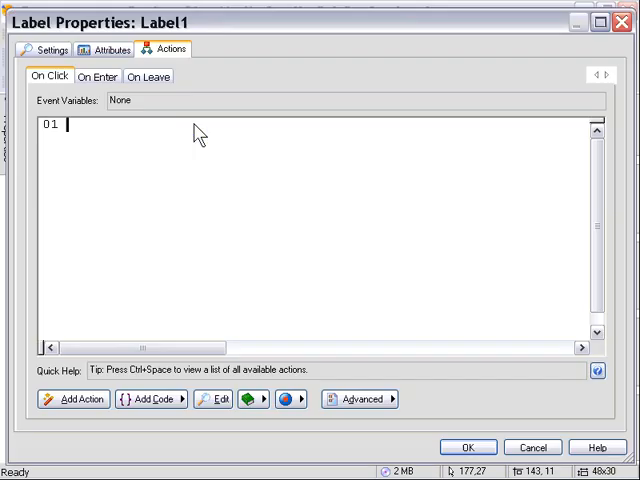
- Enter Page.Jump("Page1"); as Label1's On Click action and confirm it
type("Pa")
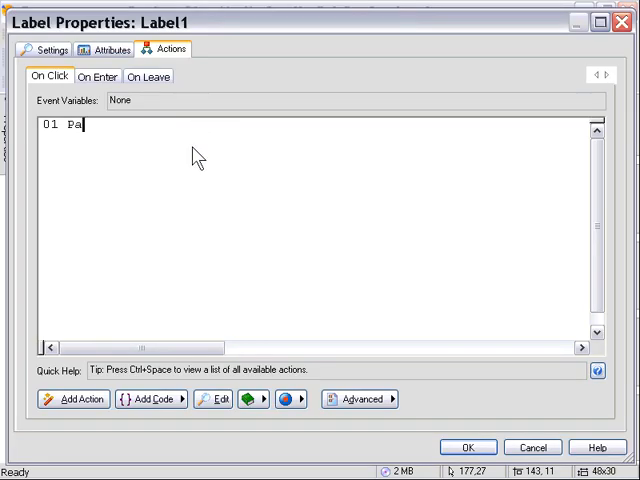
type("ge.H")
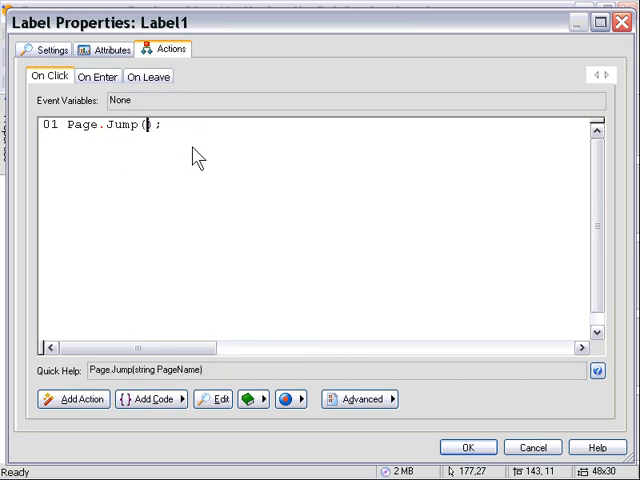
type("\"Page1")
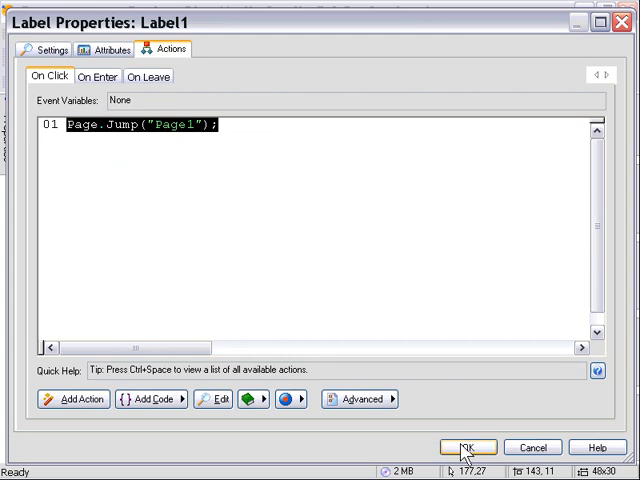
left_click(464, 448)
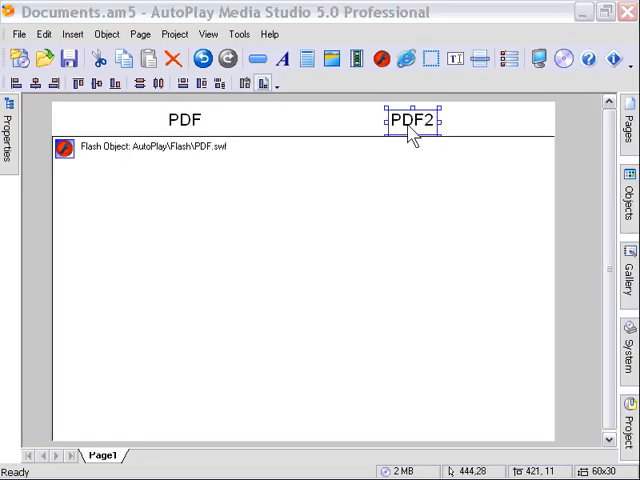
- Check the PDF2 label's settings and add a new page, Page2, from the page tabs
double_click(412, 120)
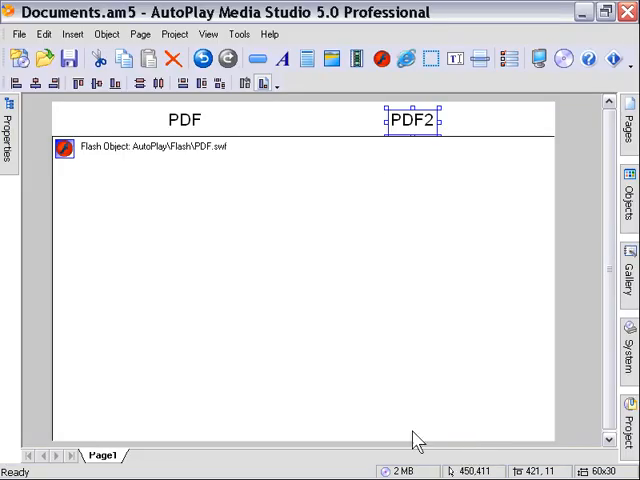
right_click(104, 456)
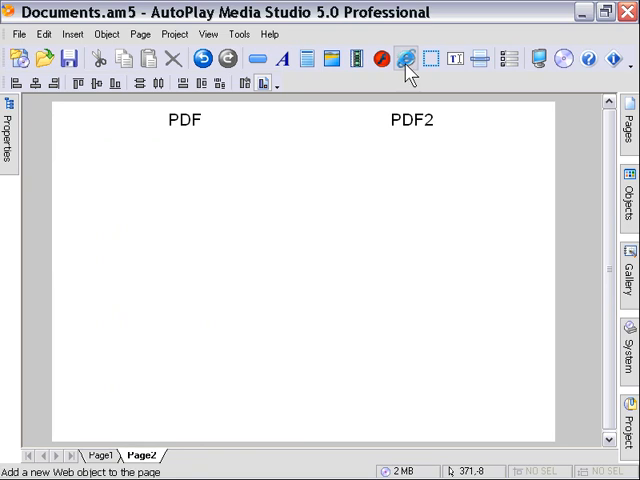
- Add a web object on Page2 pointing to AutoPlay\Docs\PDF.pdf and confirm it
left_click(406, 60)
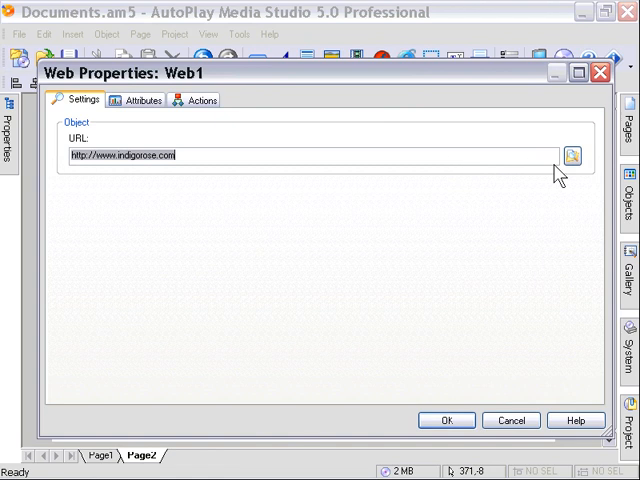
mouse_move(572, 156)
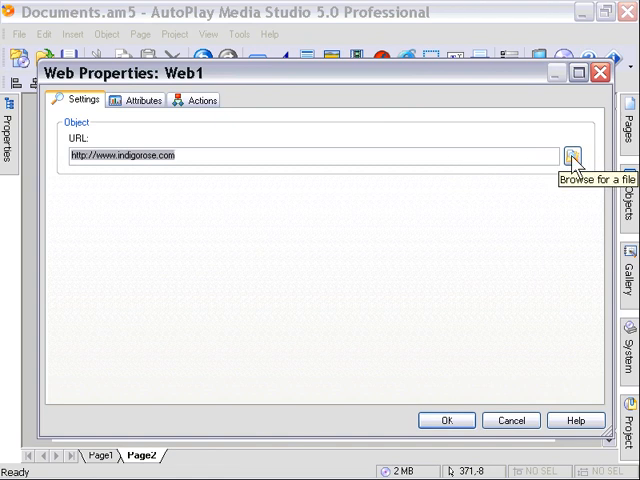
left_click(576, 156)
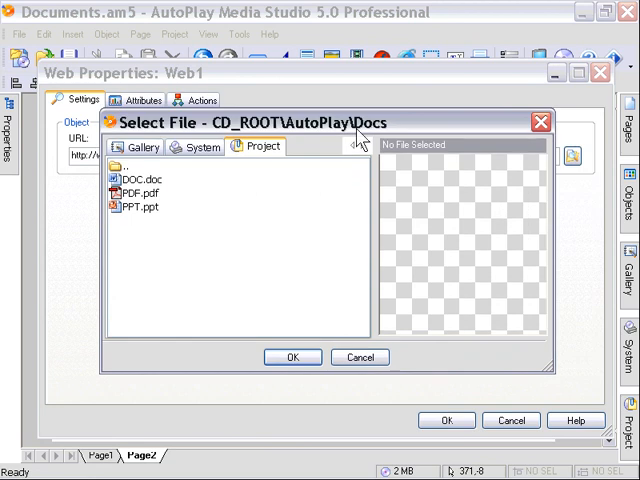
mouse_move(188, 182)
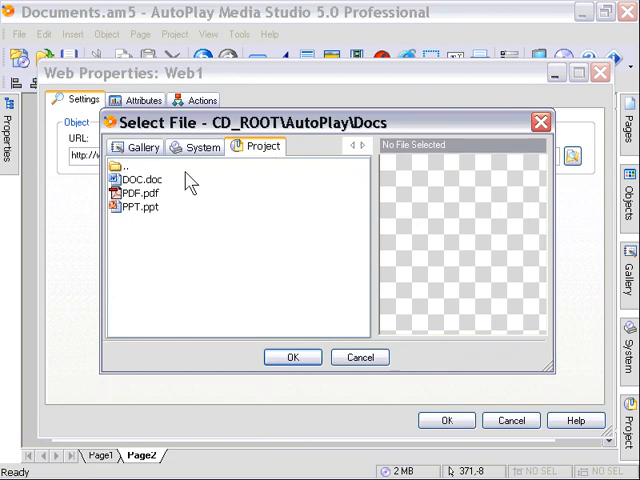
mouse_move(184, 204)
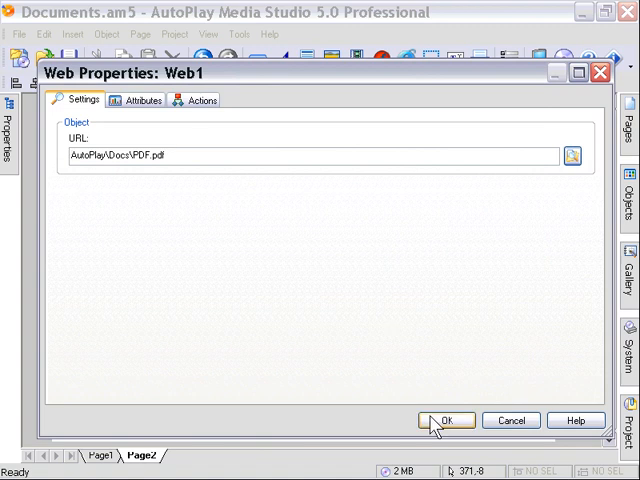
left_click(448, 420)
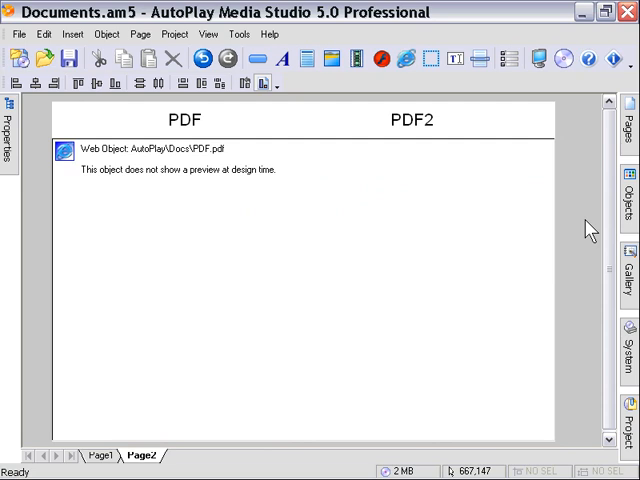
mouse_move(572, 240)
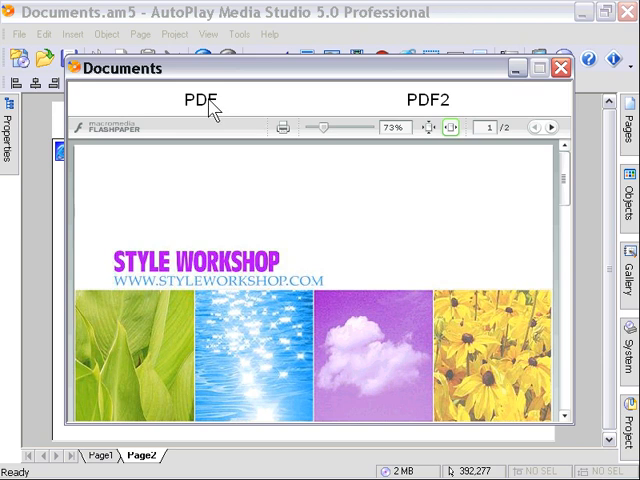
- In Preview, scroll the Flash brochure, jump to the PDF page via PDF2, then back via PDF
scroll("down", 3)
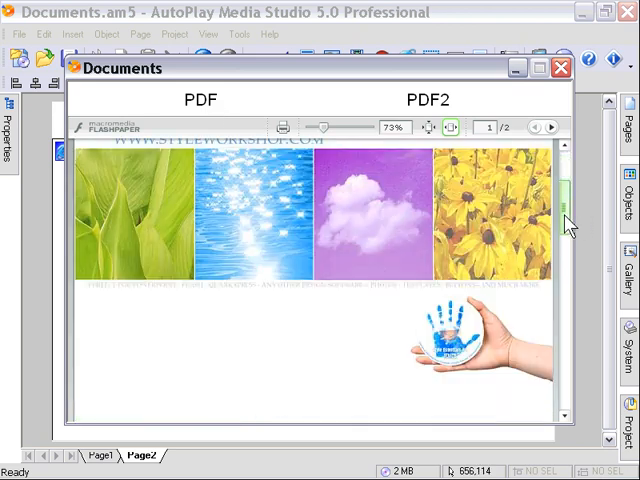
scroll("down", 3)
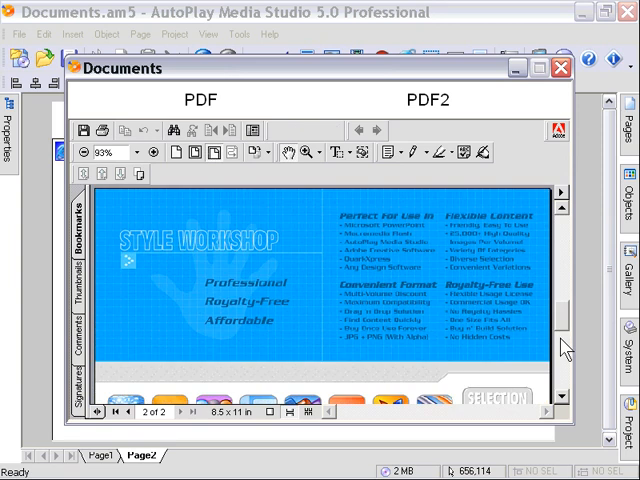
left_click(280, 130)
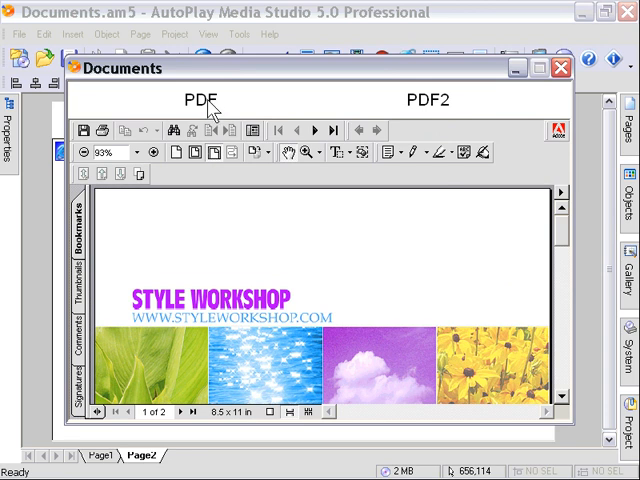
left_click(428, 100)
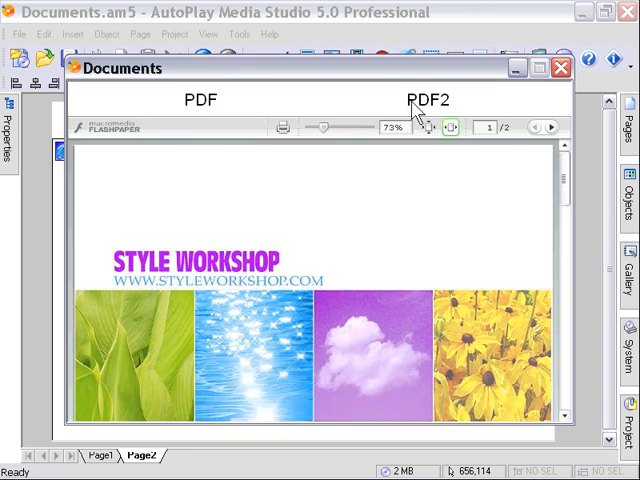